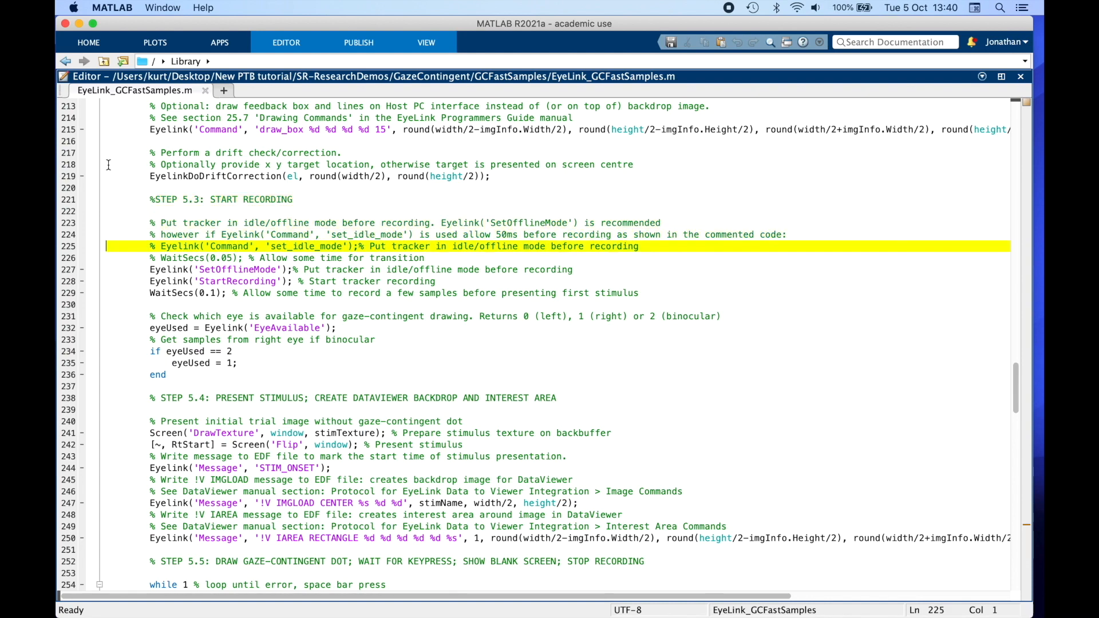
- Mark the STEP 5.4 heading and scroll to the while loop at line 254
left_click(241, 328)
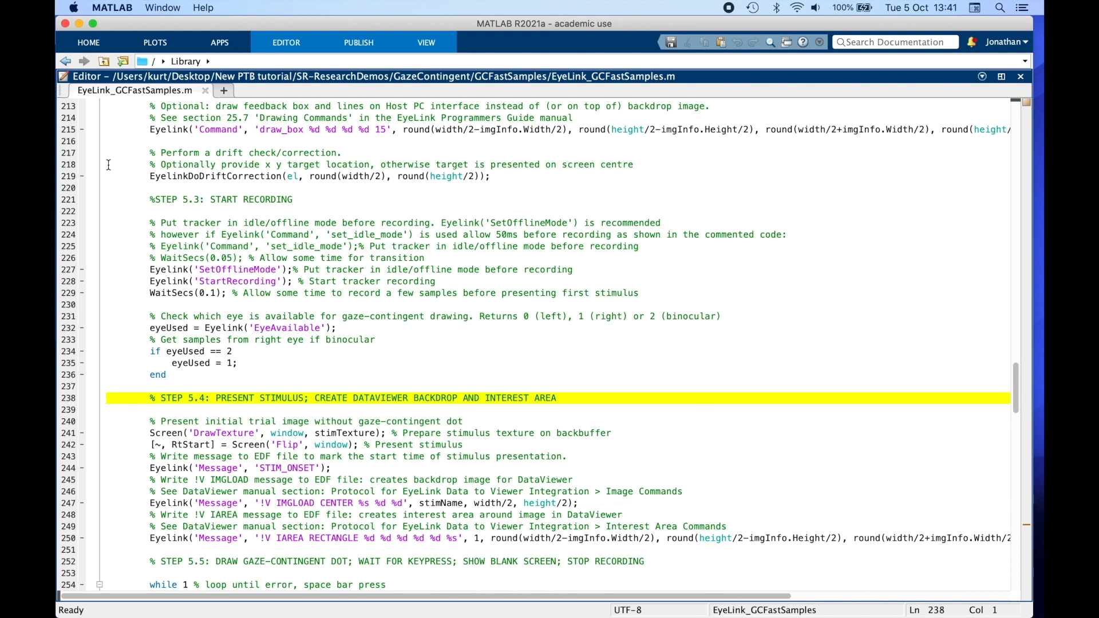
scroll("down", 3)
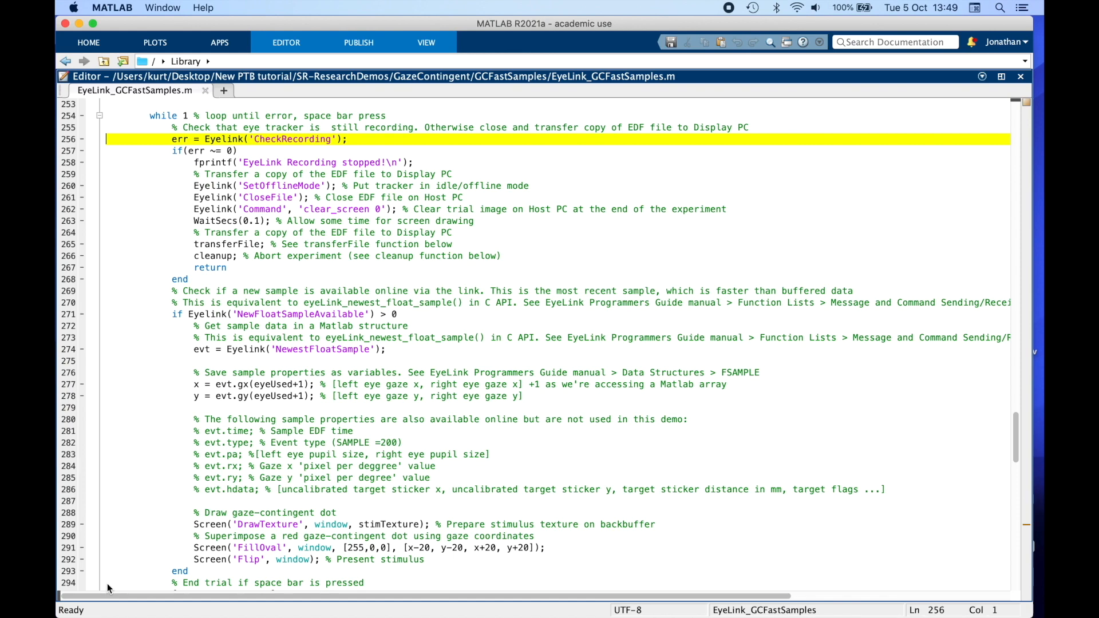
- Point out the cleanup abort and NewestFloatSample lines, then return to the script header
left_click(210, 255)
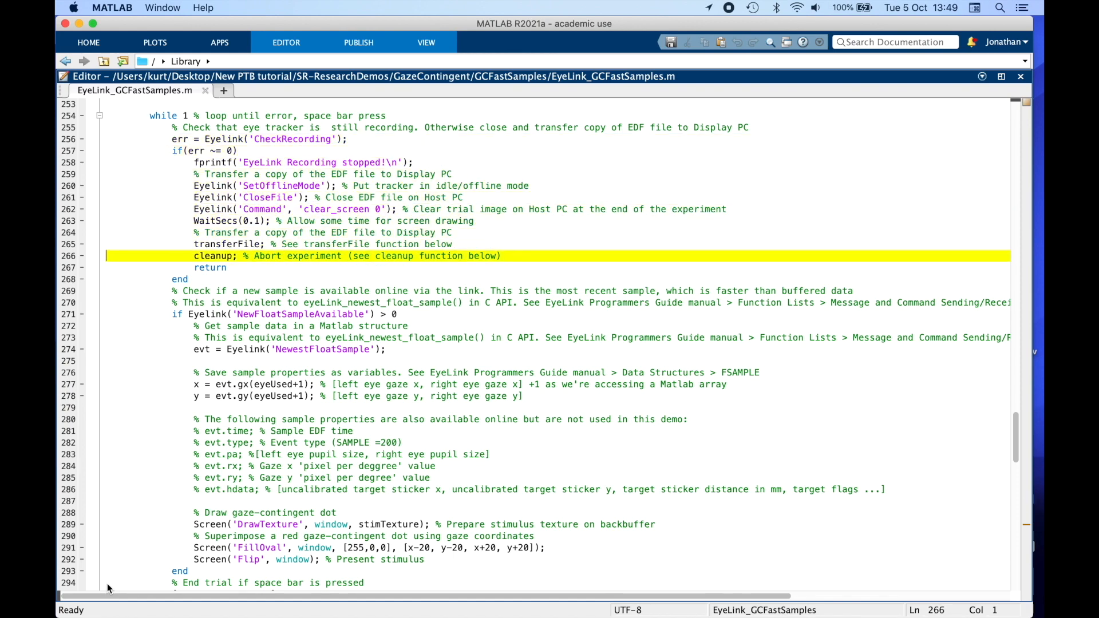
left_click(287, 314)
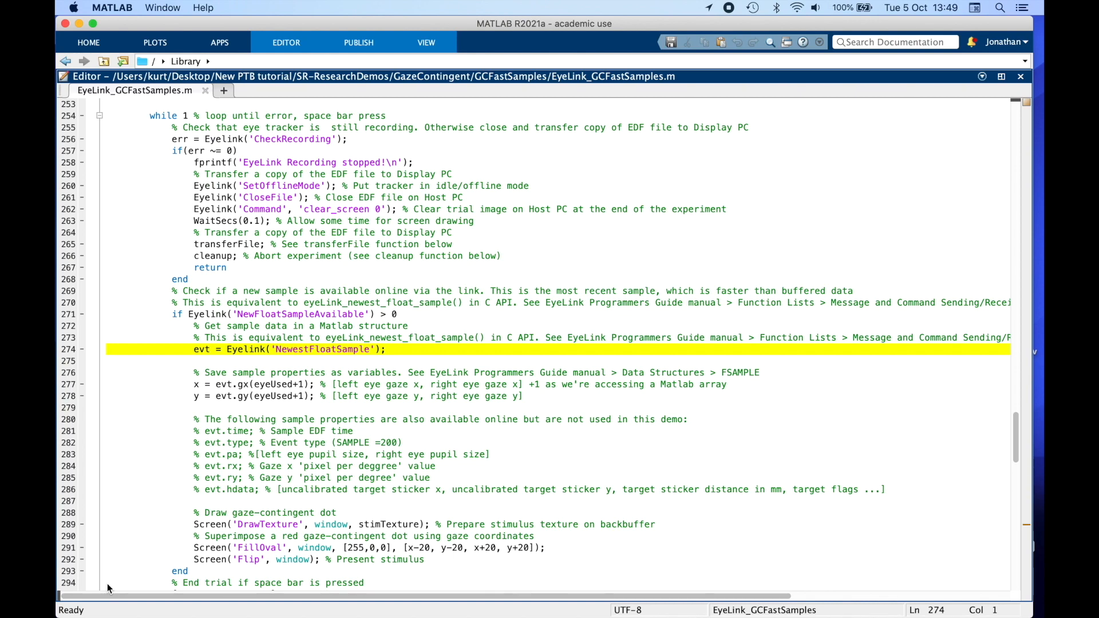
scroll("up", 3)
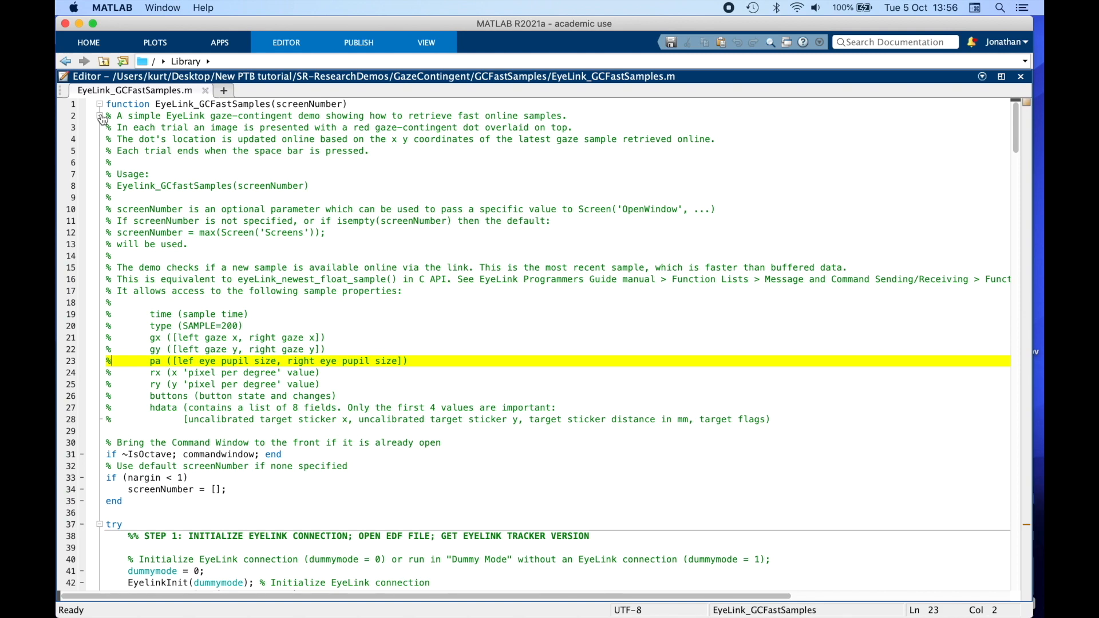
- Scroll down past the header comments of EyeLink_GCFastSamples.m
scroll("down", 3)
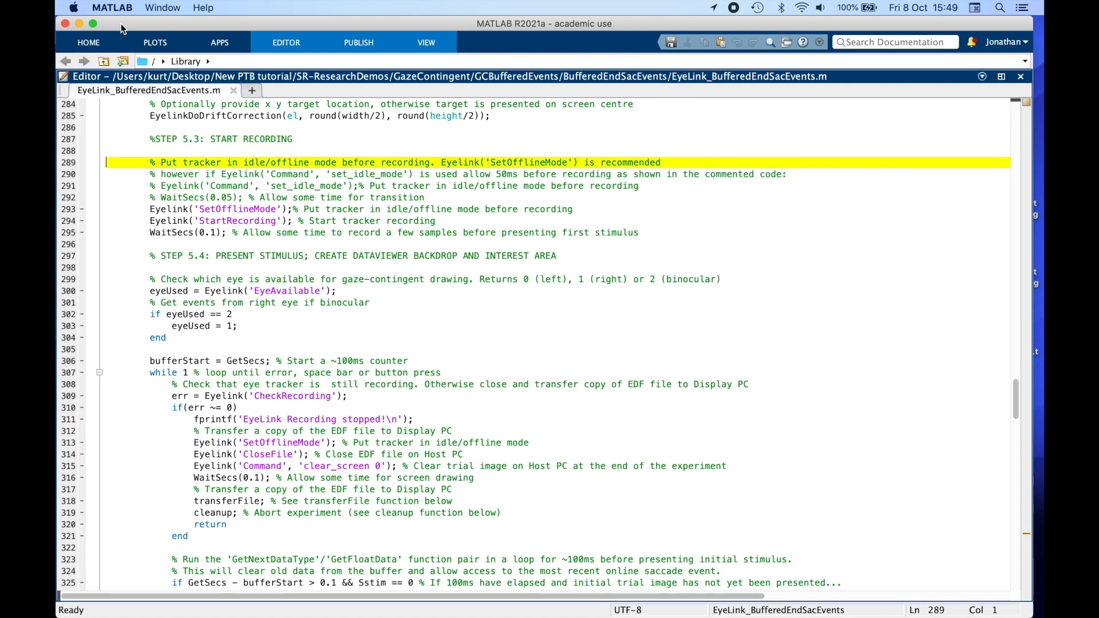
- Point out CheckRecording and the 100 ms buffer-clearing condition, then reach GetNextDataType at line 347
left_click(291, 221)
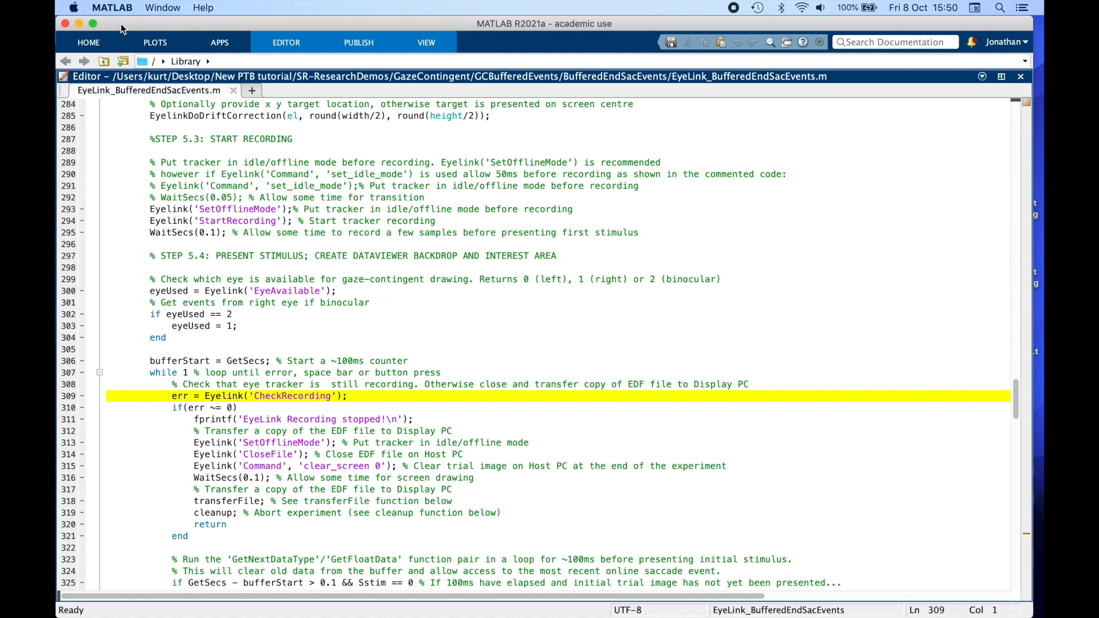
left_click(186, 552)
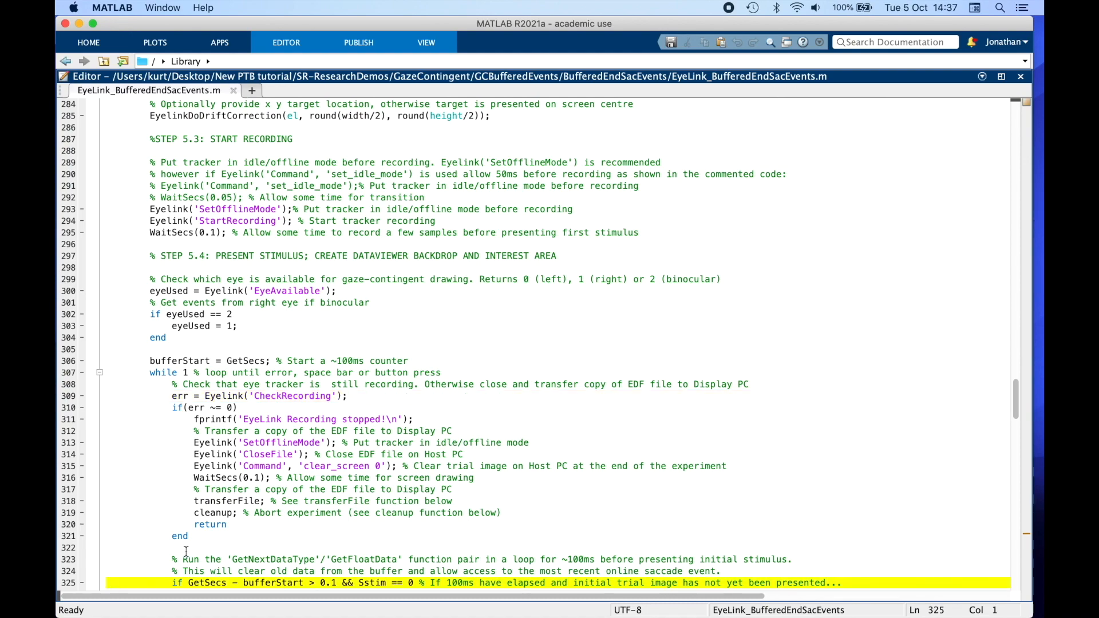
scroll("down", 3)
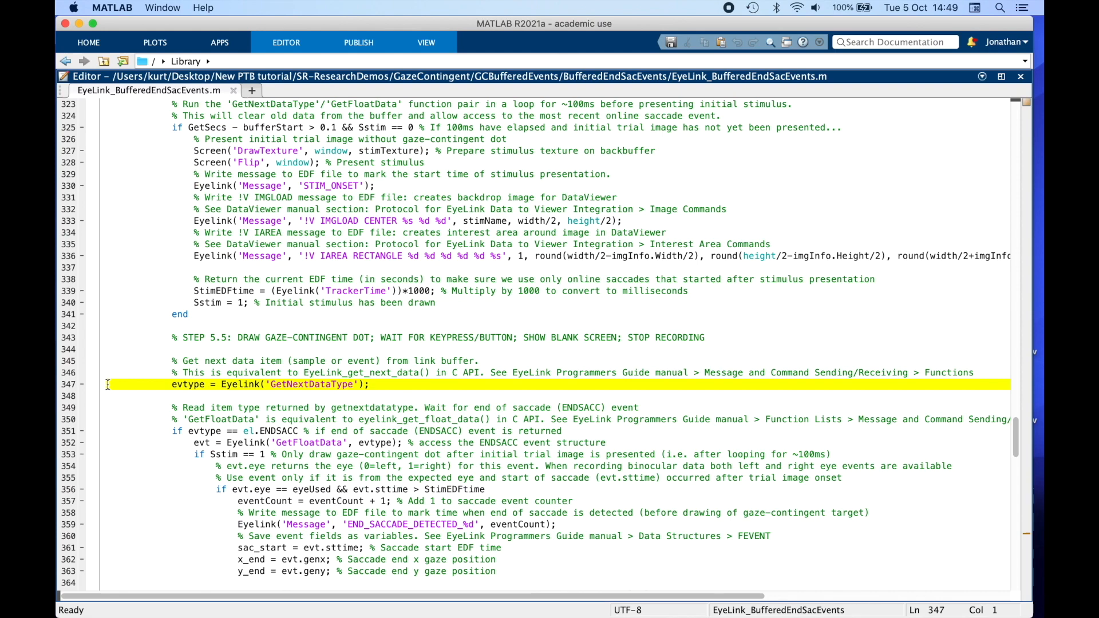
scroll("down", 3)
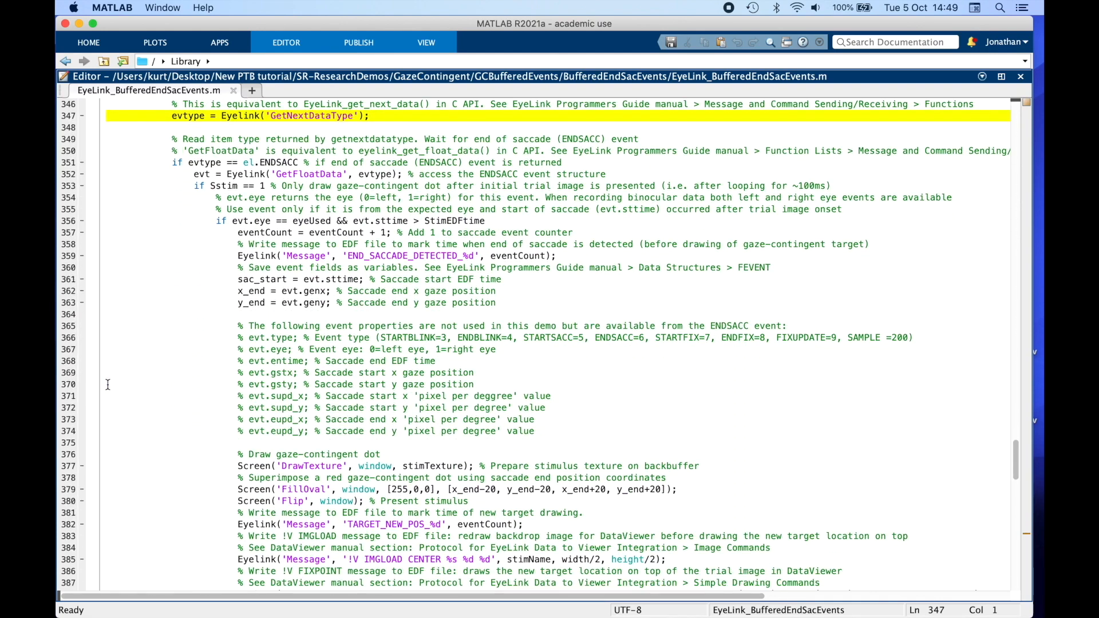
scroll("up", 3)
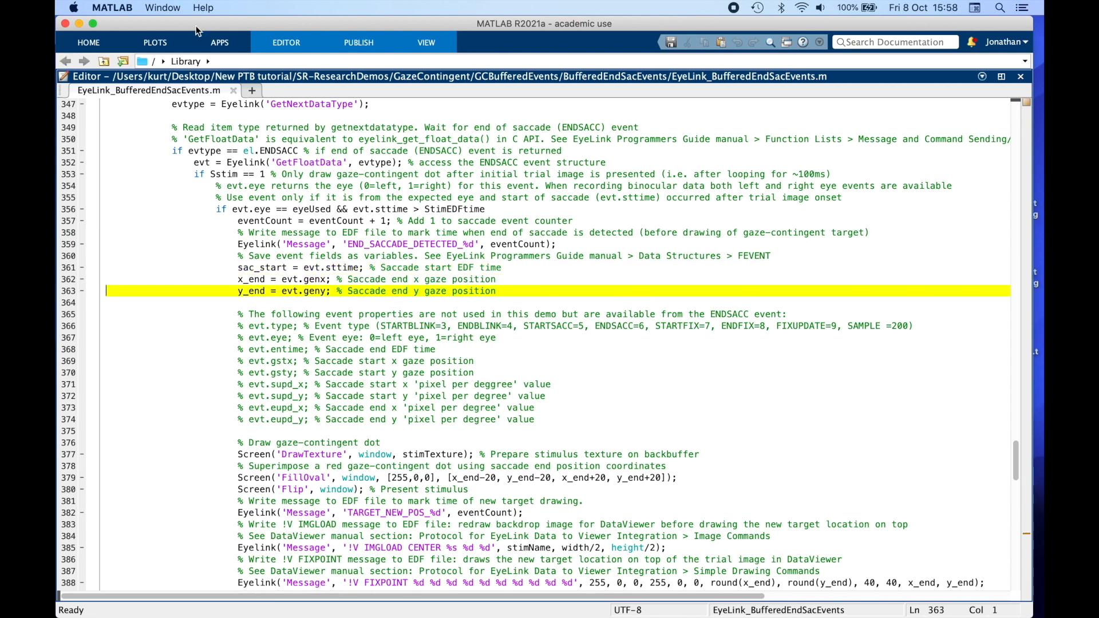
left_click(456, 478)
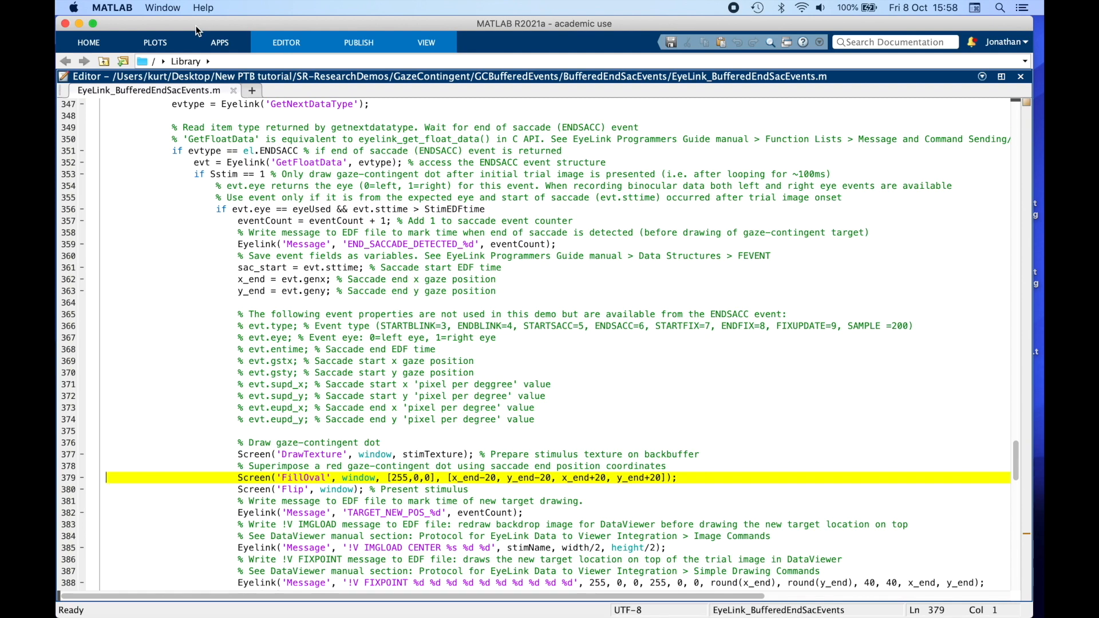
left_click(452, 465)
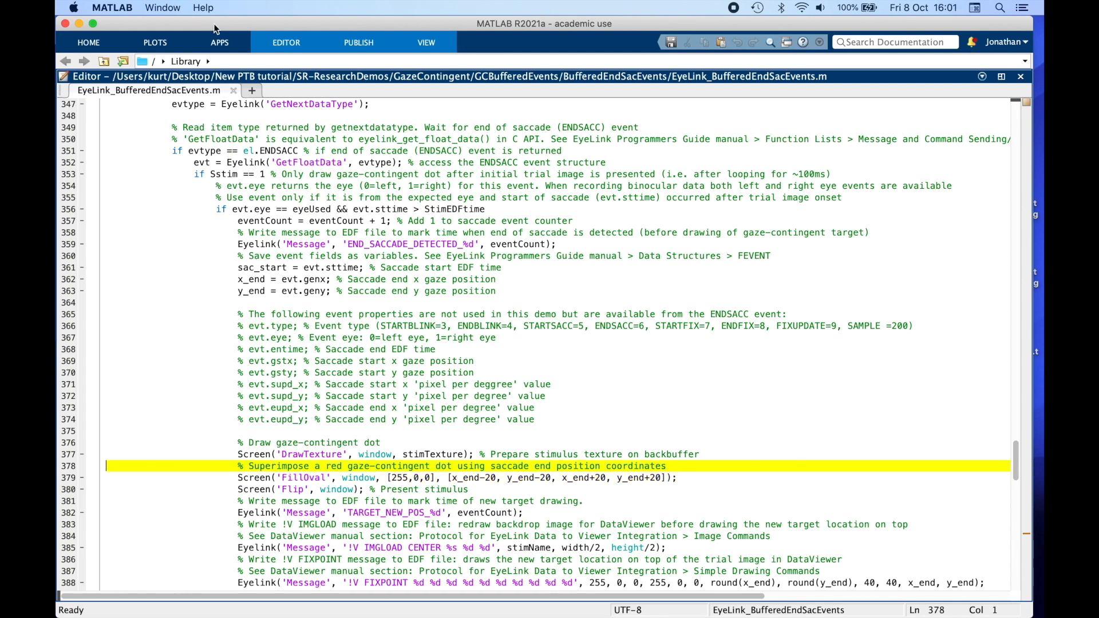
left_click(354, 362)
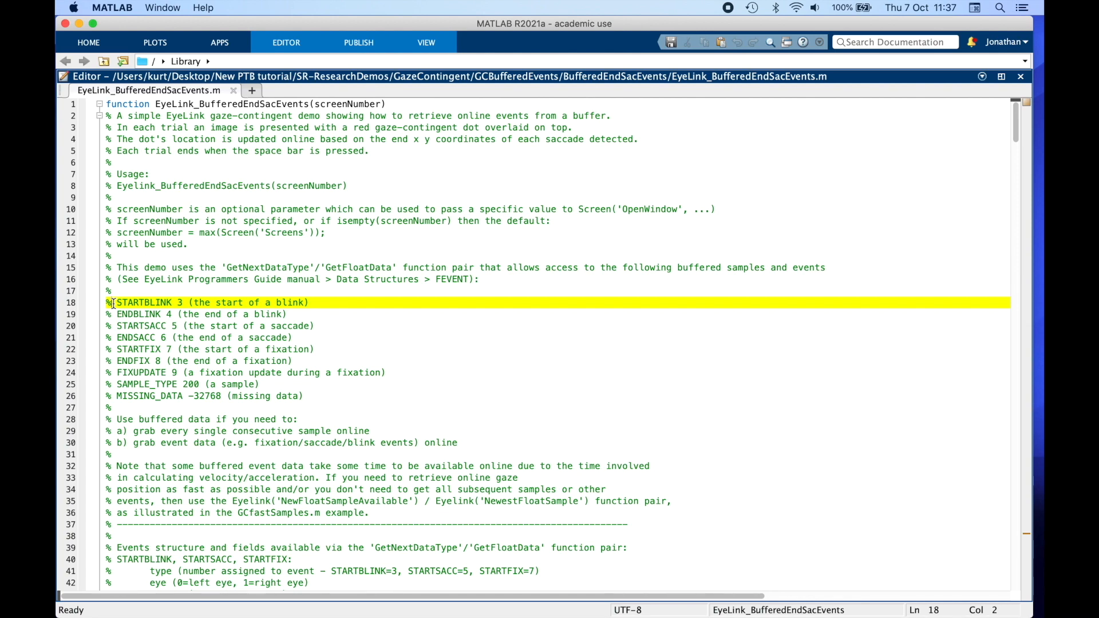
left_click(203, 360)
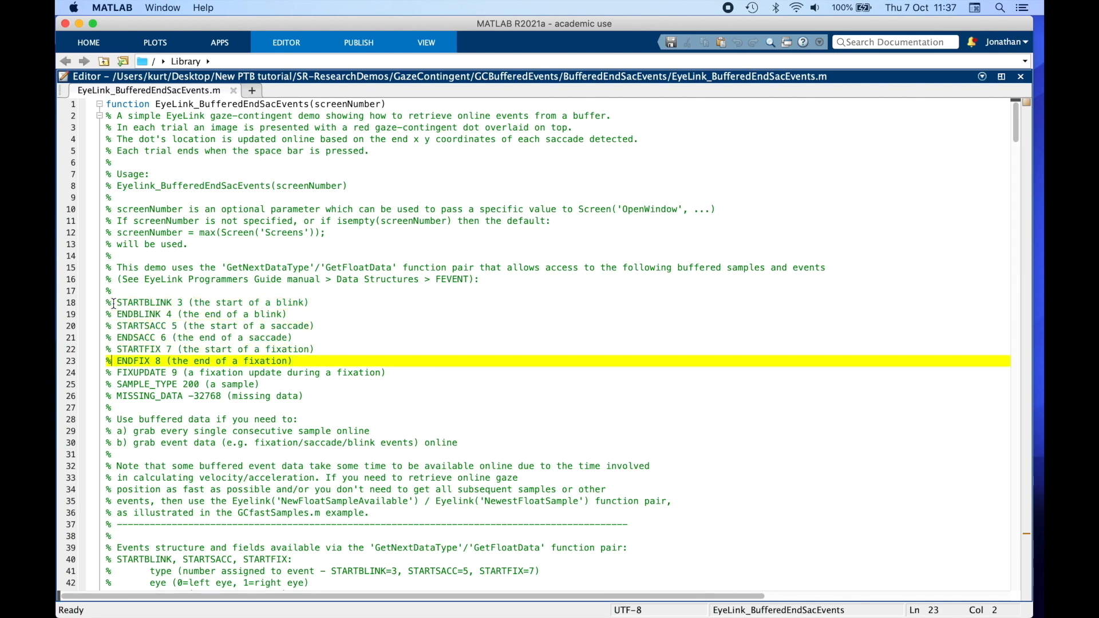
left_click(306, 397)
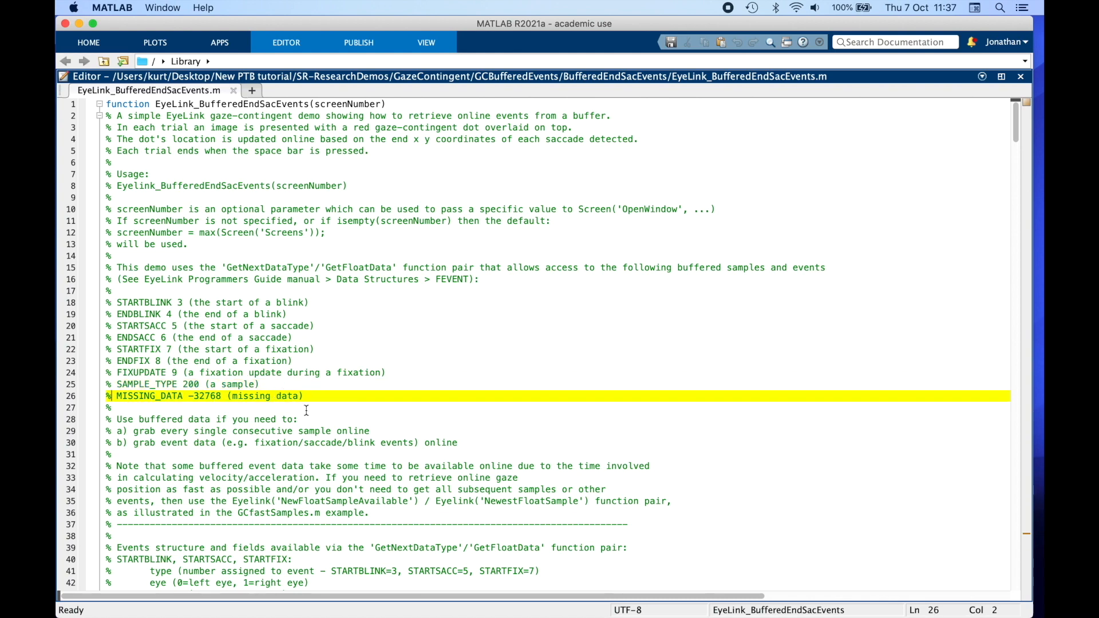
scroll("down", 3)
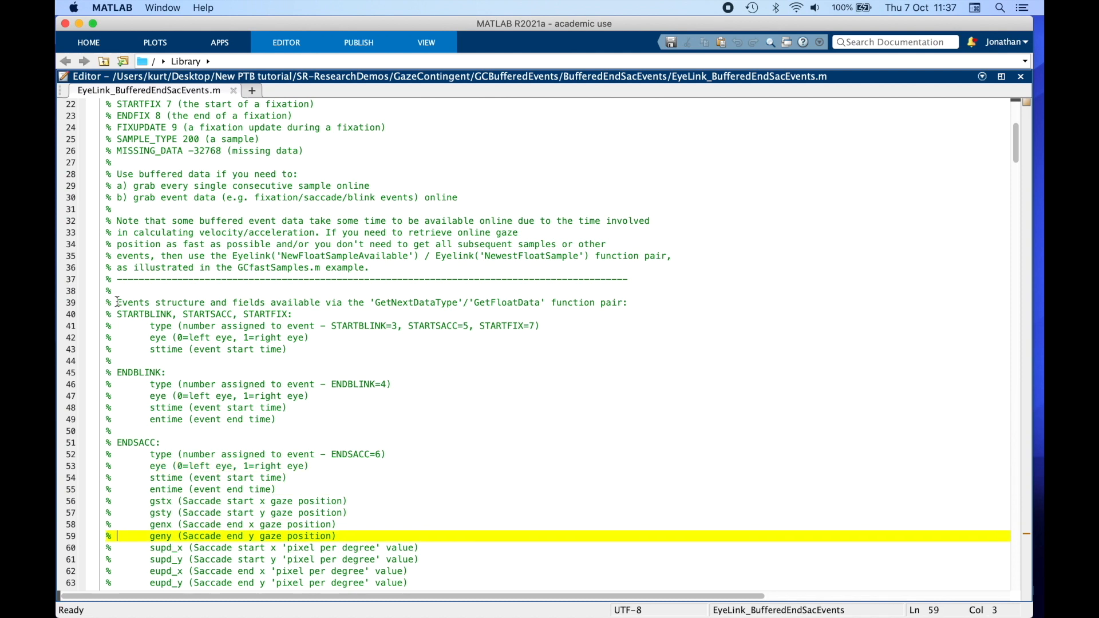
scroll("down", 3)
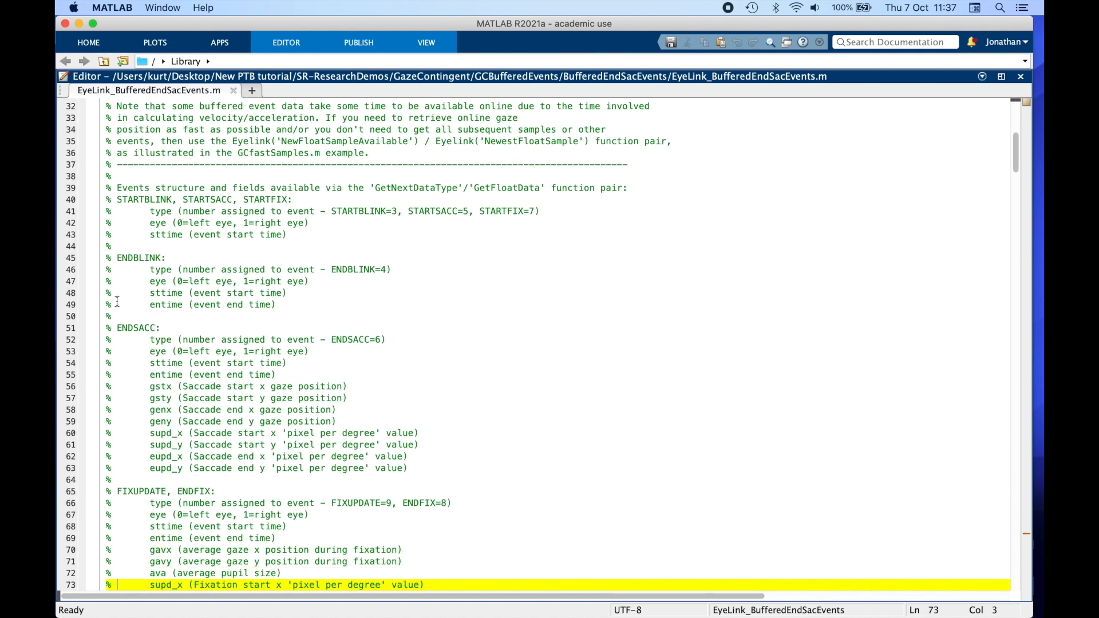
scroll("down", 3)
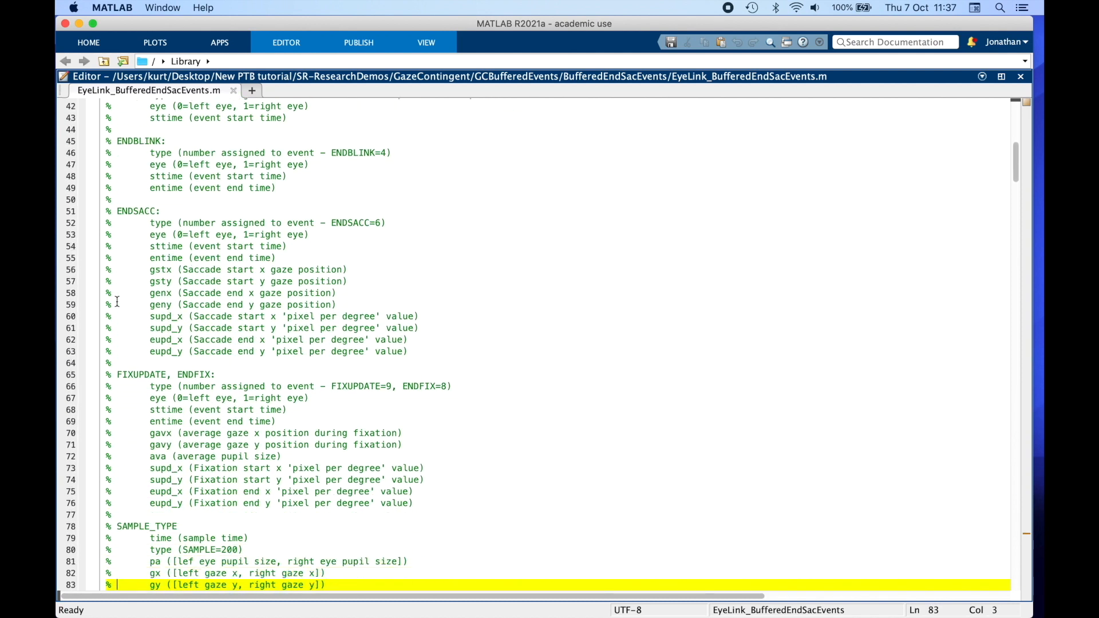
scroll("down", 3)
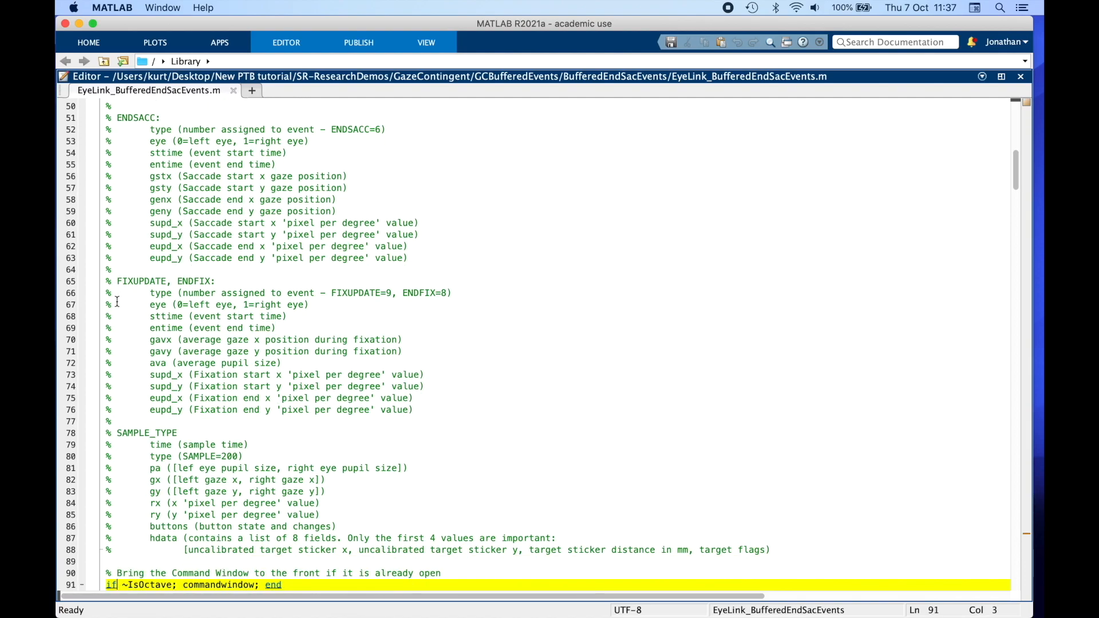